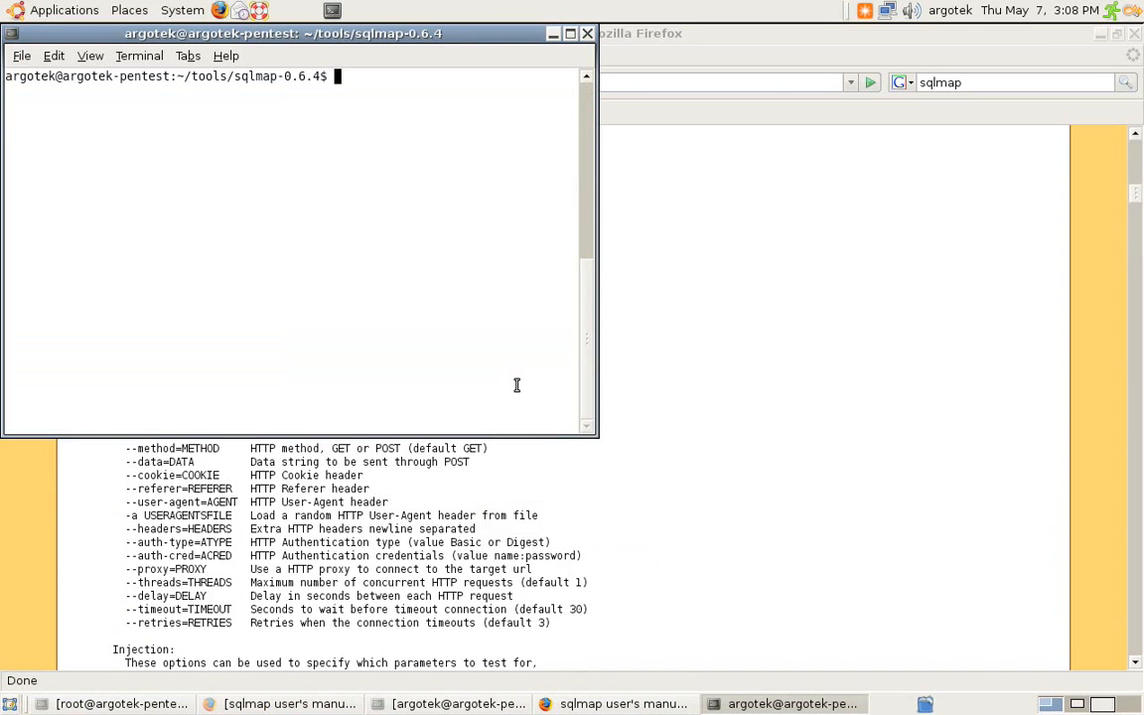
pyautogui.moveTo(1133, 691)
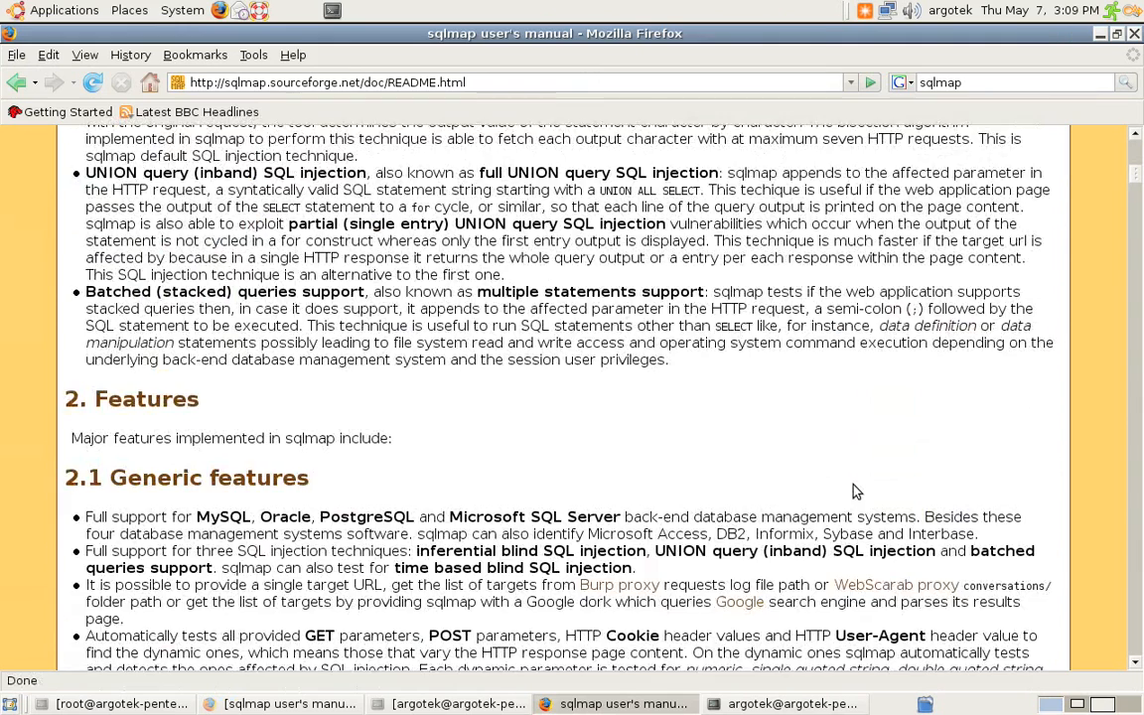
# - Scroll the sqlmap README from 1.3 Techniques down to the Injection and Techniques usage options
pyautogui.scroll(3)
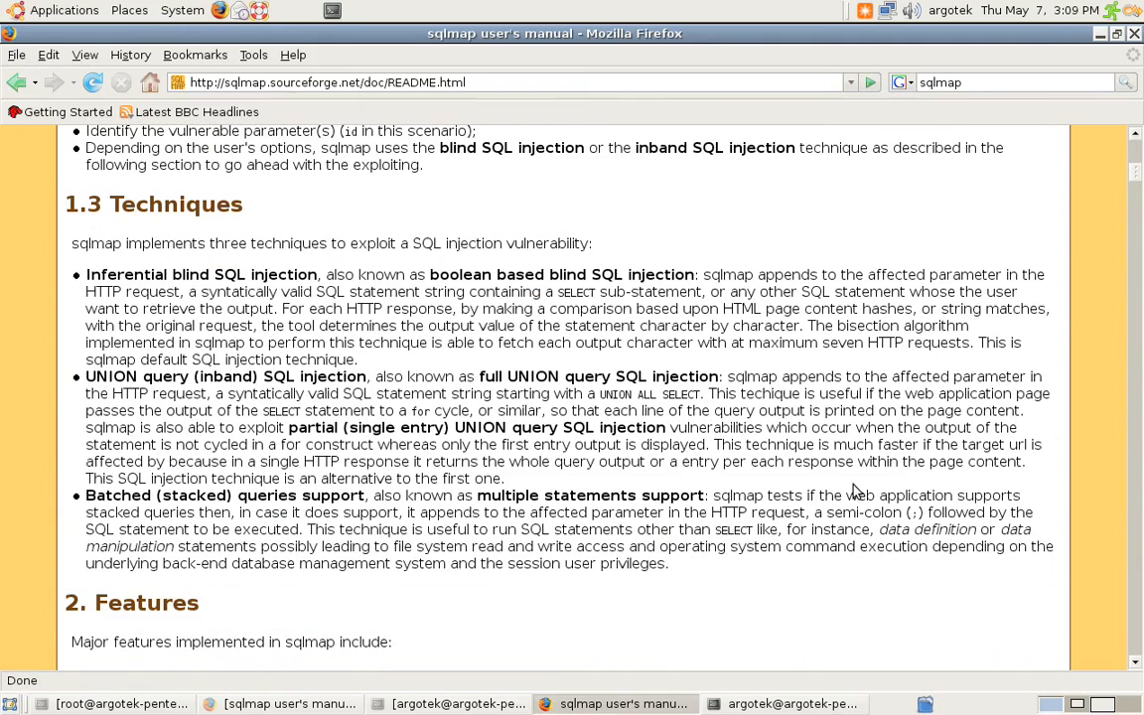
pyautogui.scroll(-3)
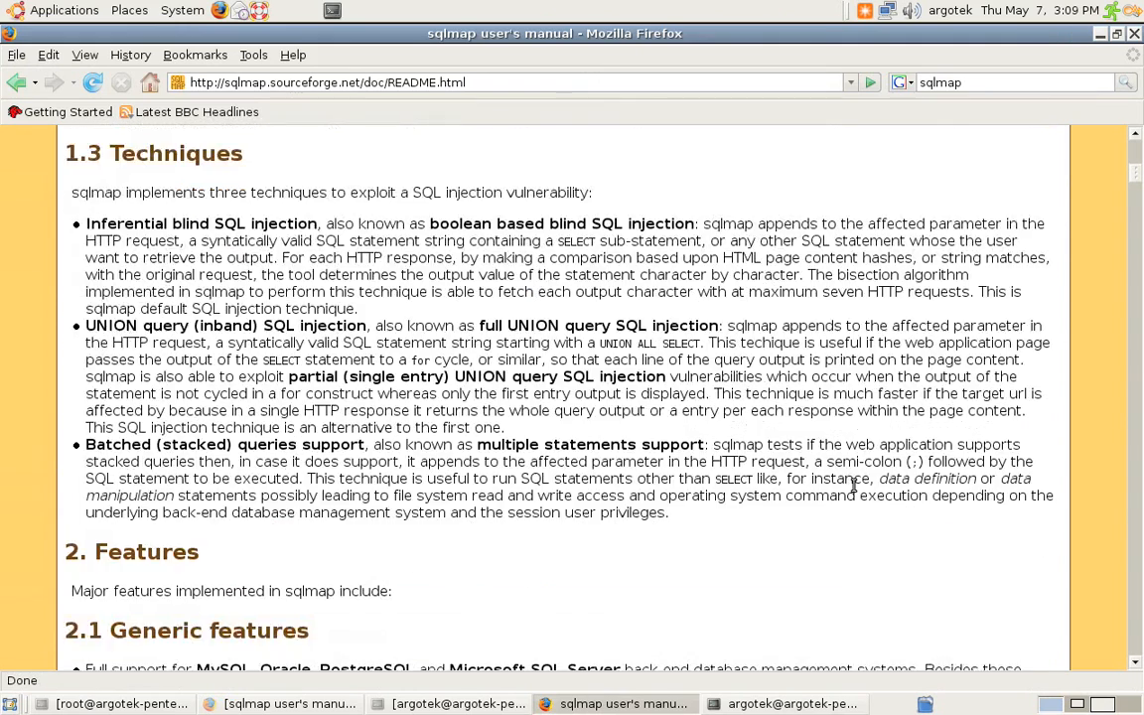
pyautogui.scroll(-3)
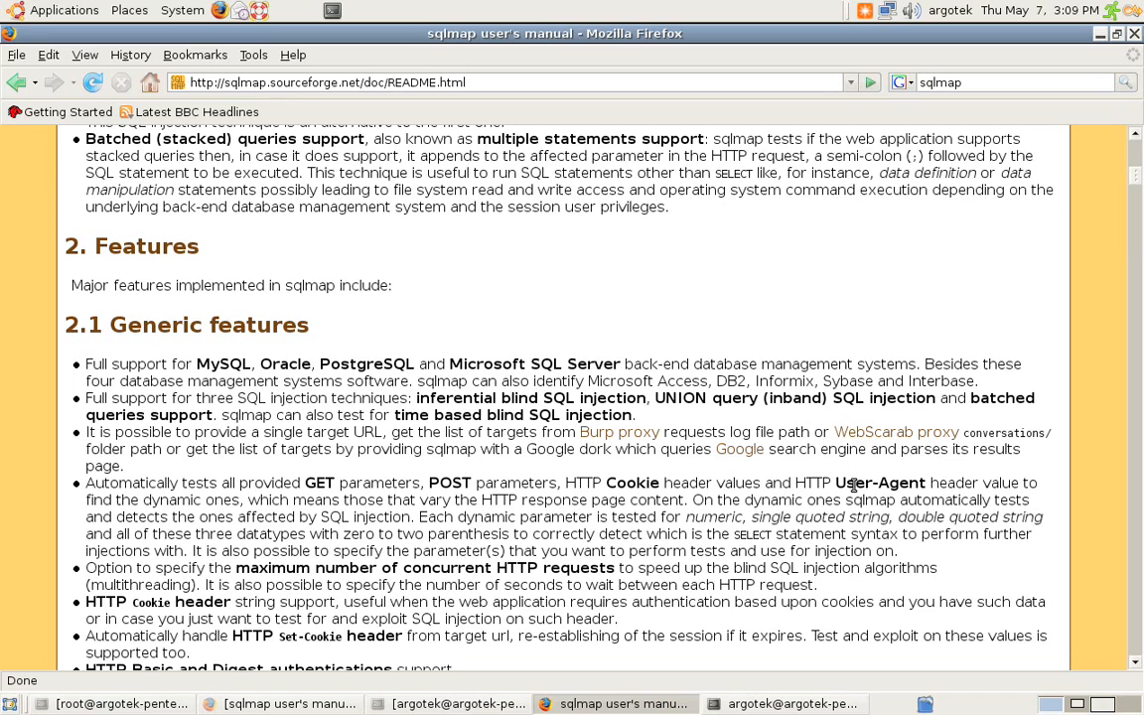
pyautogui.scroll(-3)
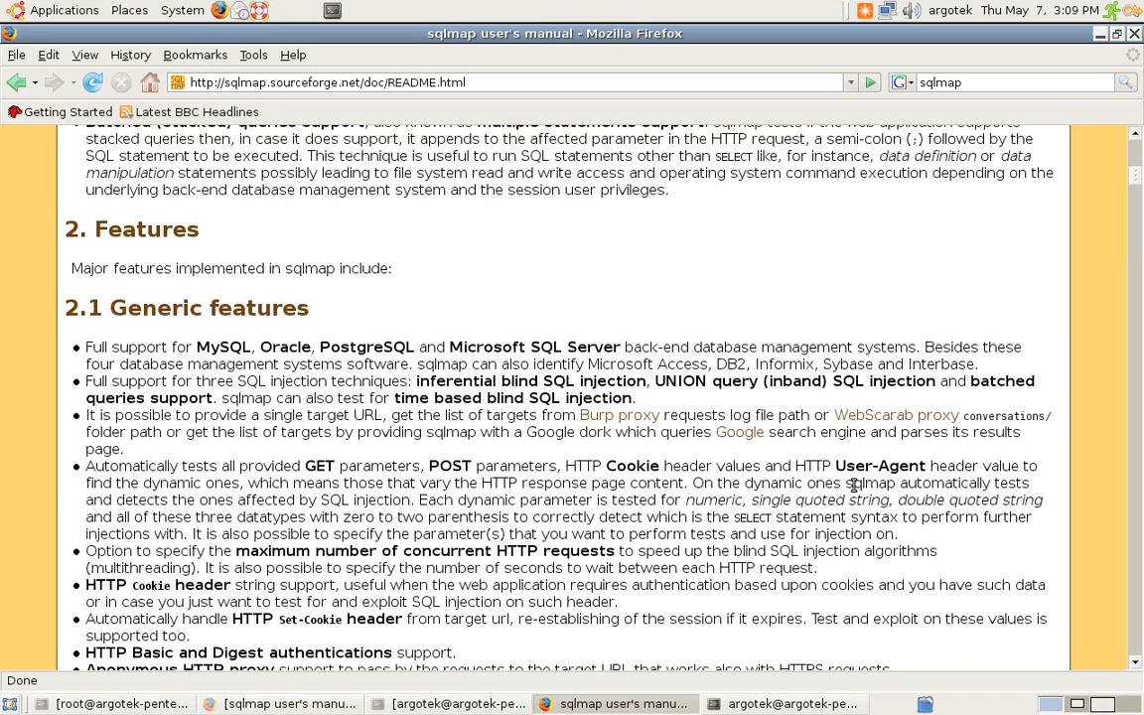
pyautogui.scroll(-3)
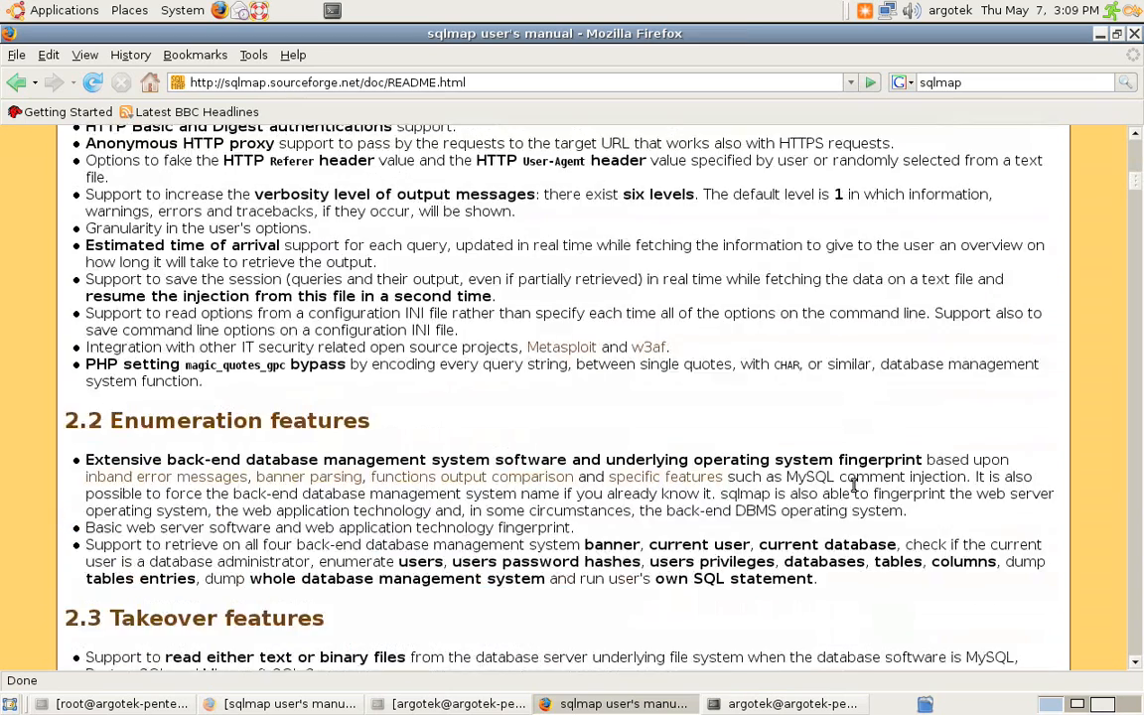
pyautogui.scroll(-3)
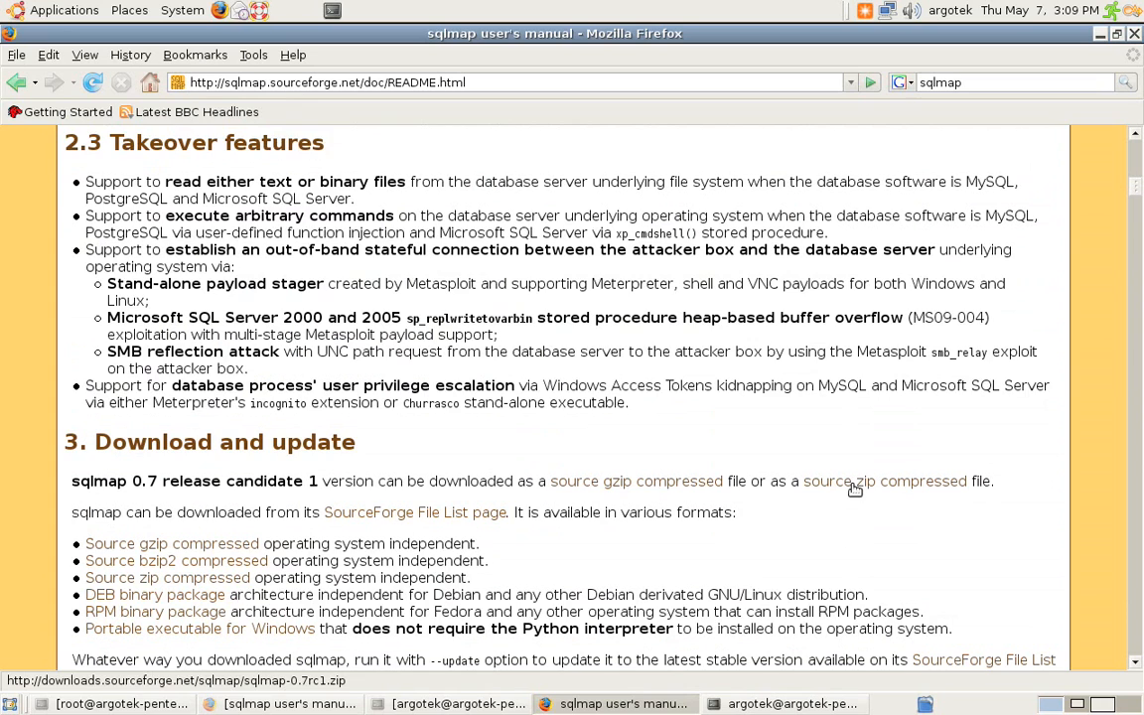
pyautogui.scroll(-3)
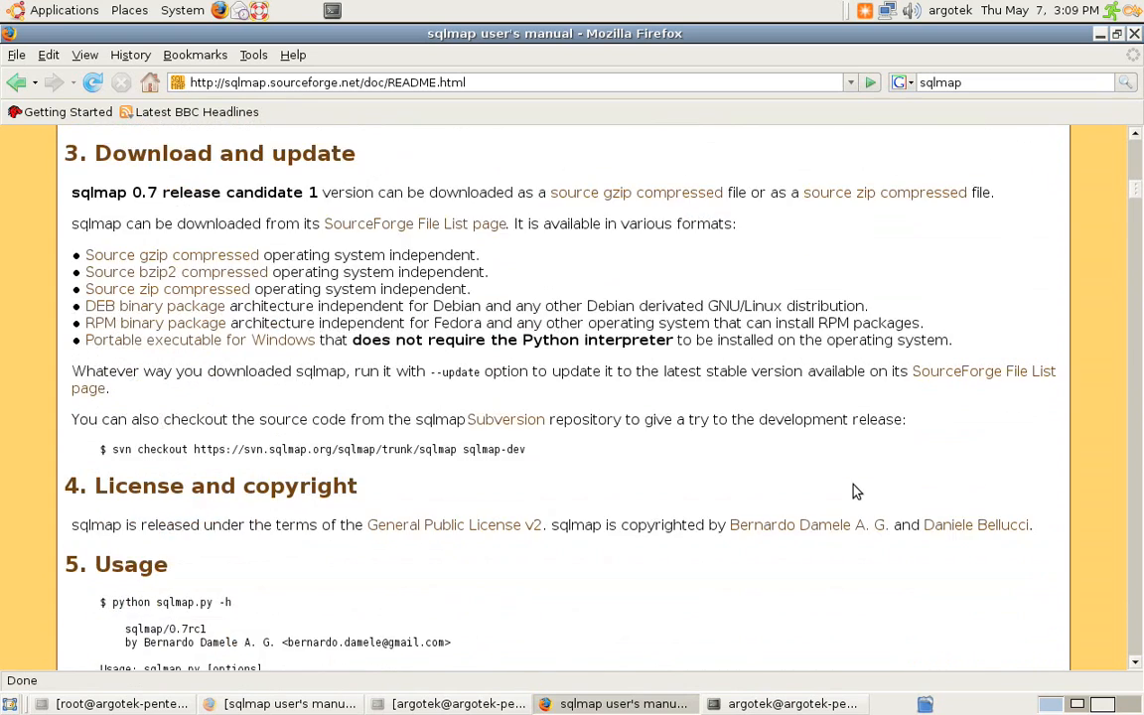
pyautogui.scroll(-3)
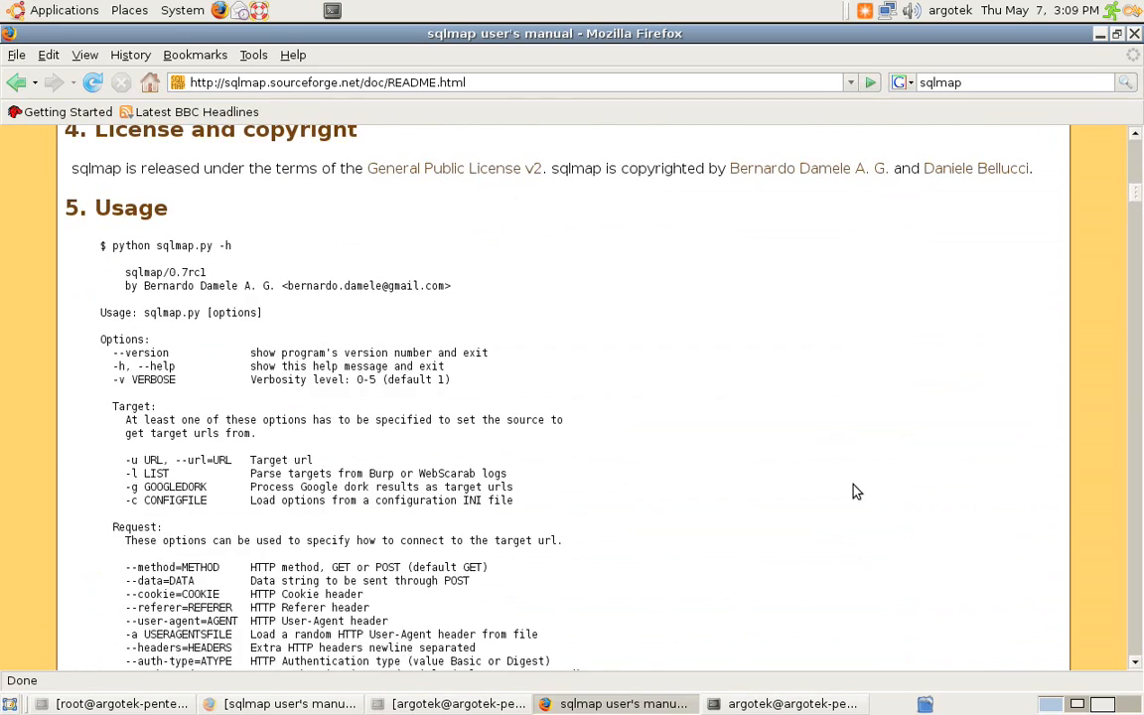
pyautogui.scroll(-3)
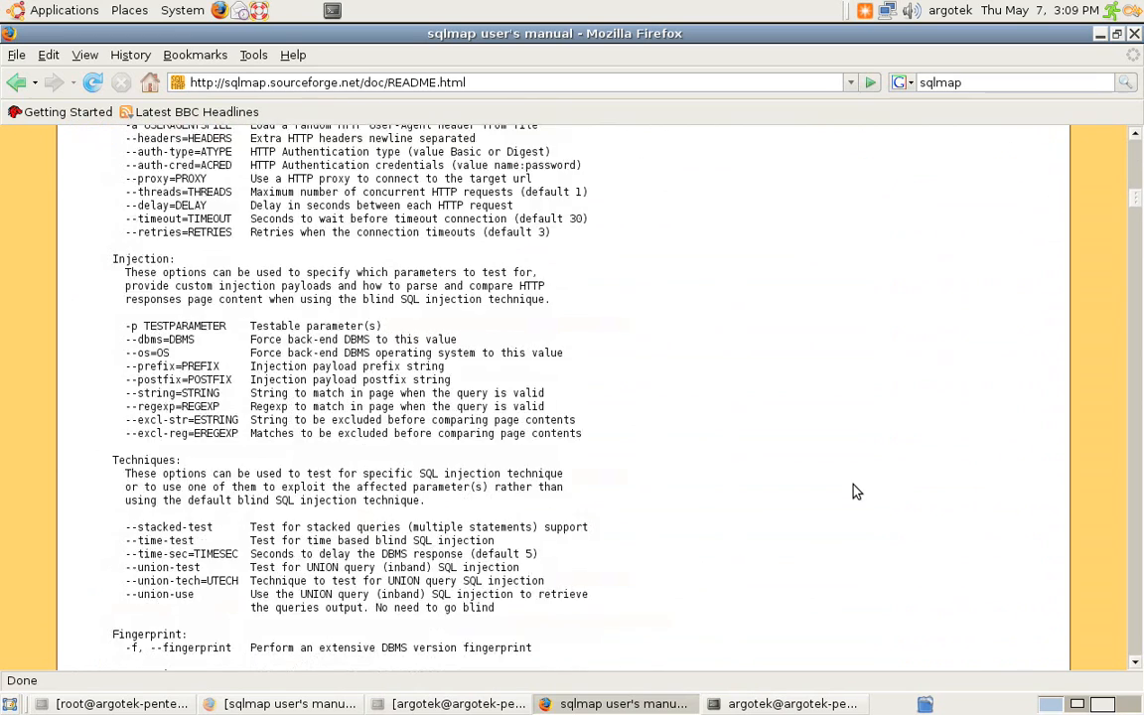
pyautogui.scroll(-3)
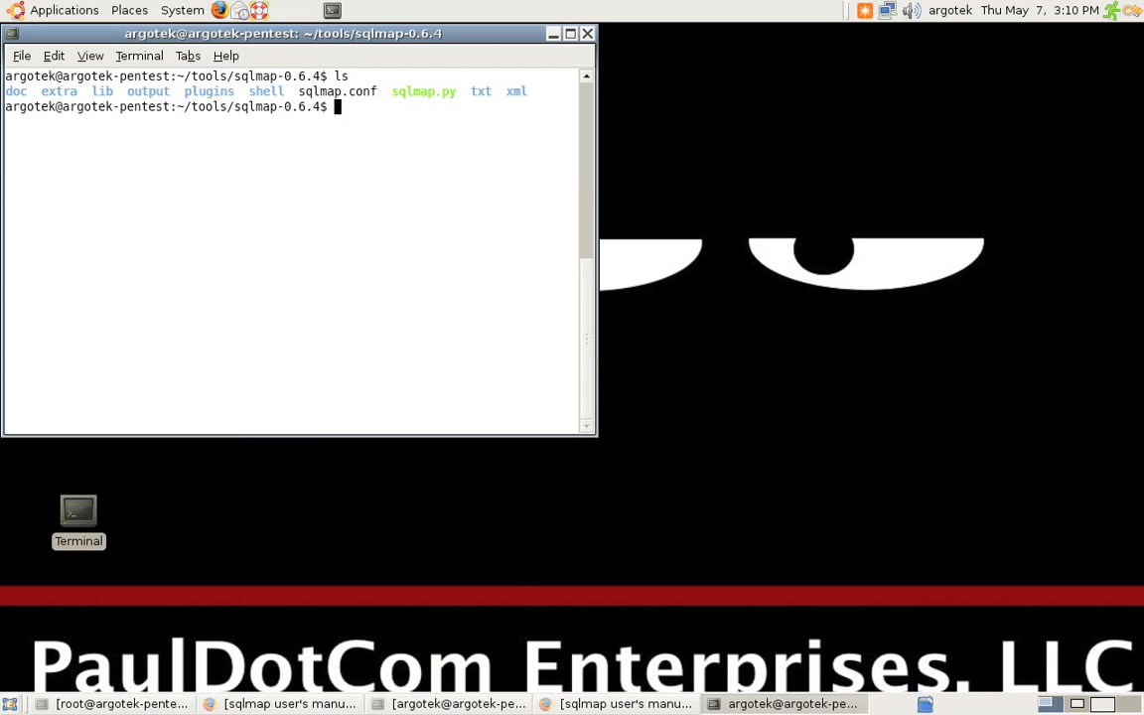
# - Begin the less command to view sqlmap.conf after listing the sqlmap-0.6.4 folder
pyautogui.write('les')
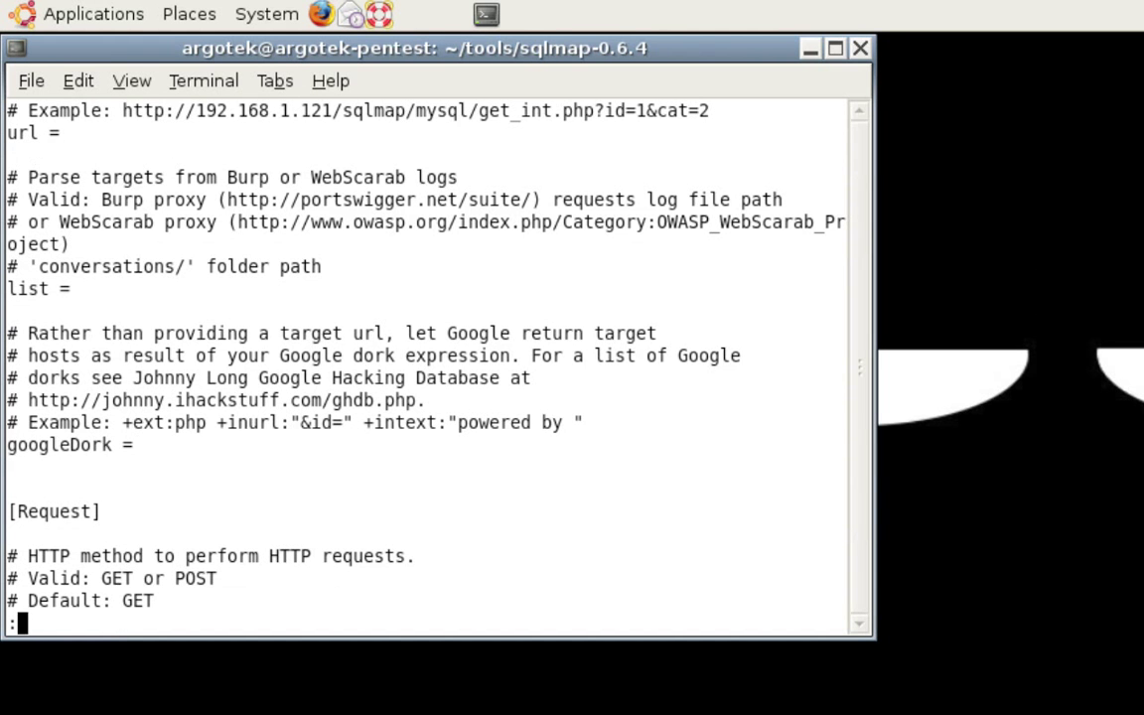
# - Read sqlmap.conf's Target, Request and Injection sections in less, then return to the shell
pyautogui.scroll(-3)
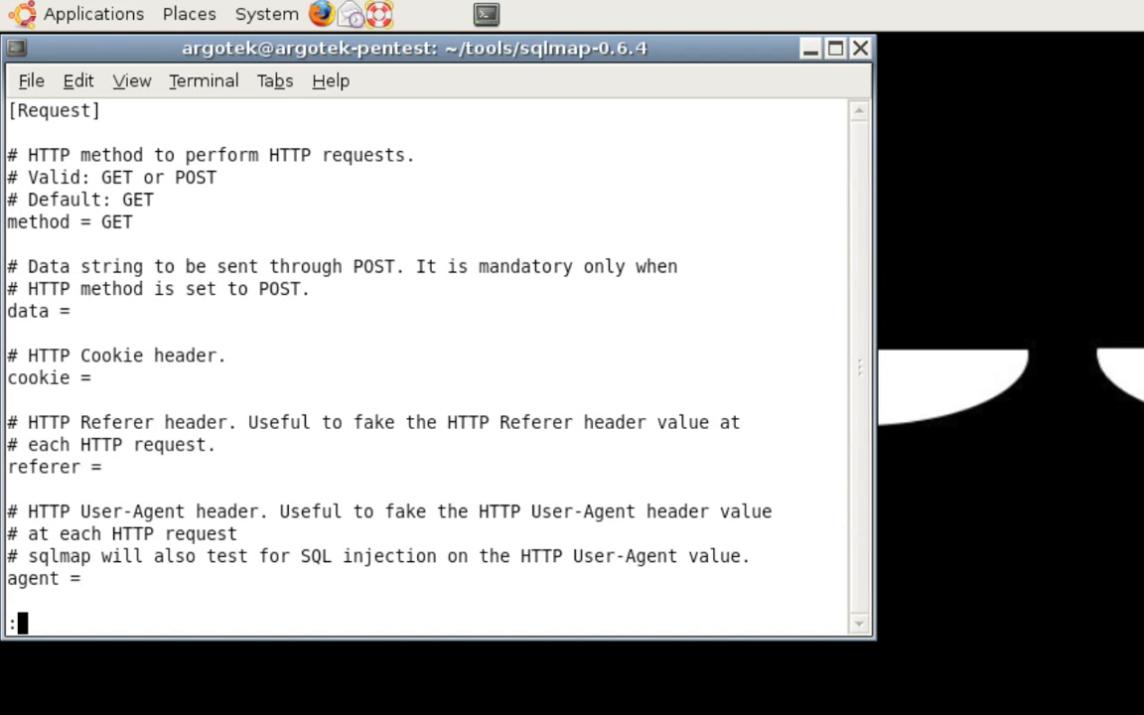
pyautogui.scroll(-3)
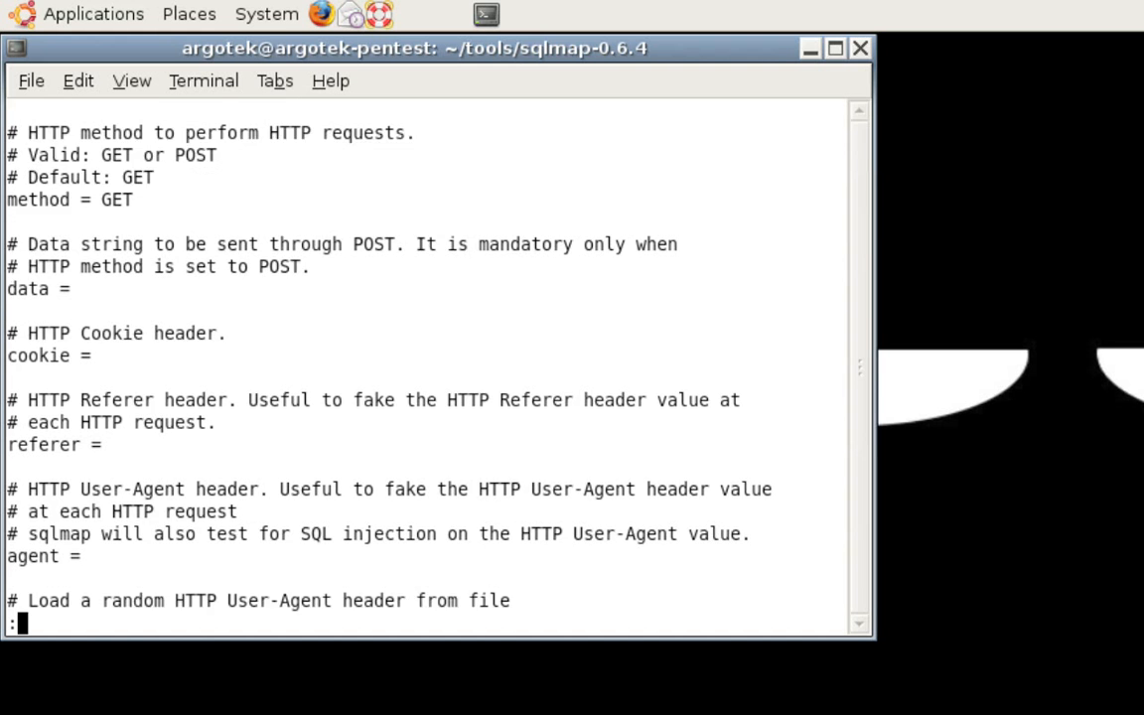
pyautogui.scroll(-3)
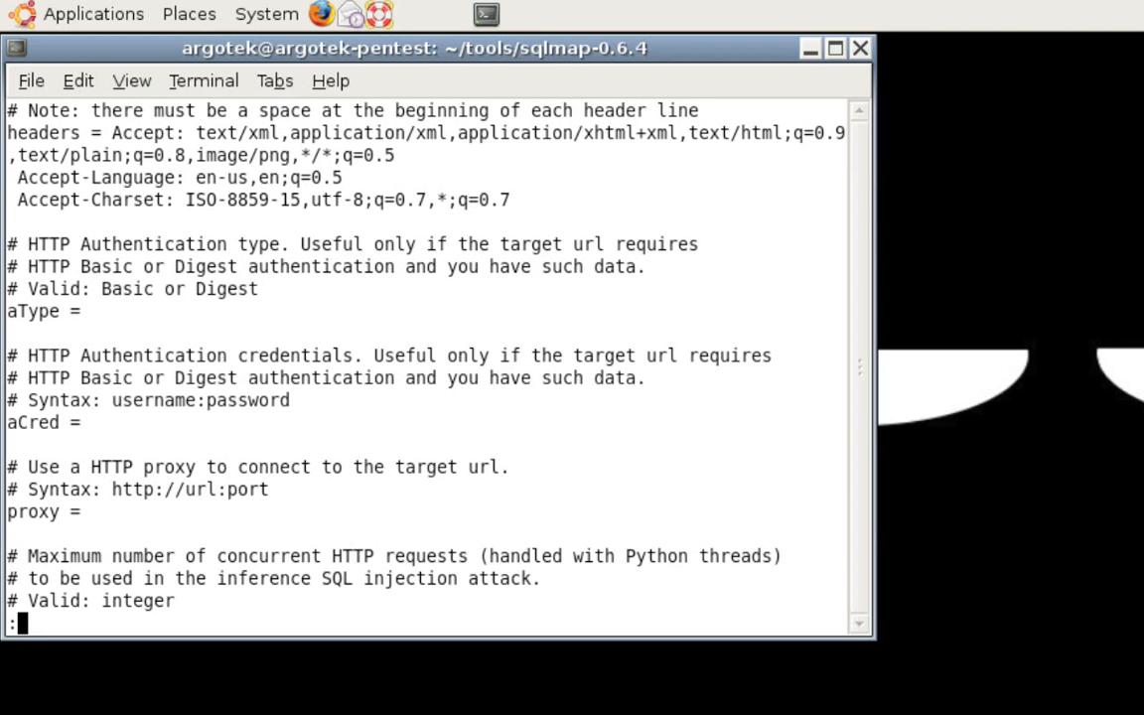
pyautogui.scroll(-3)
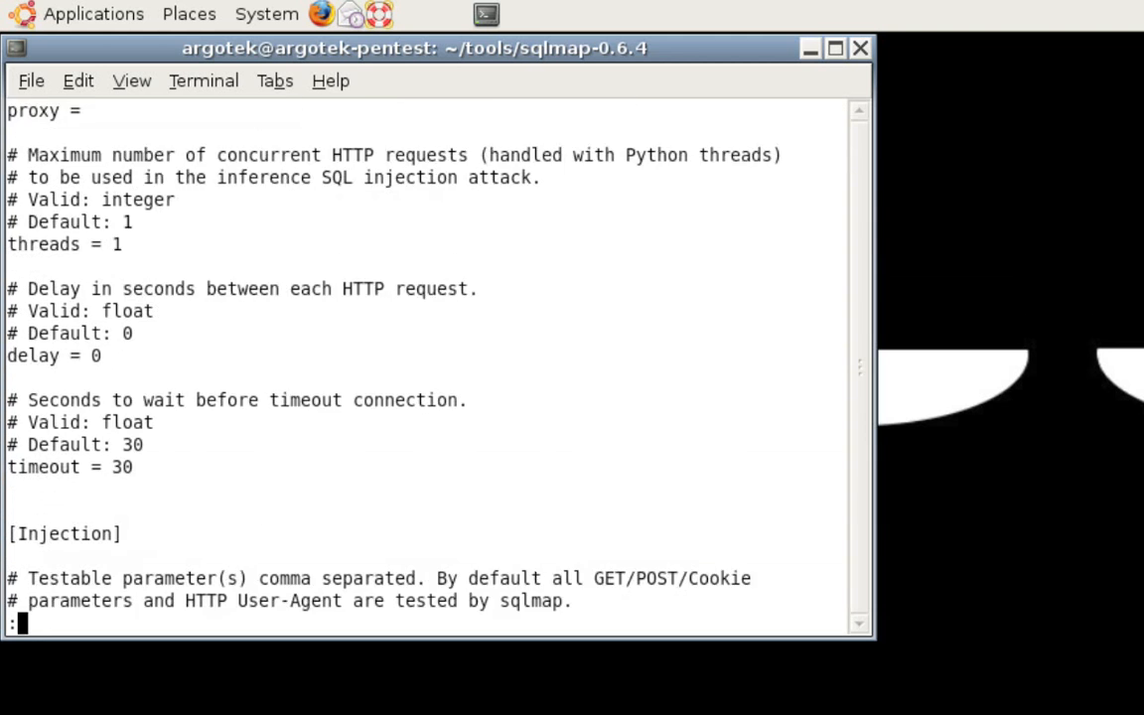
pyautogui.scroll(-3)
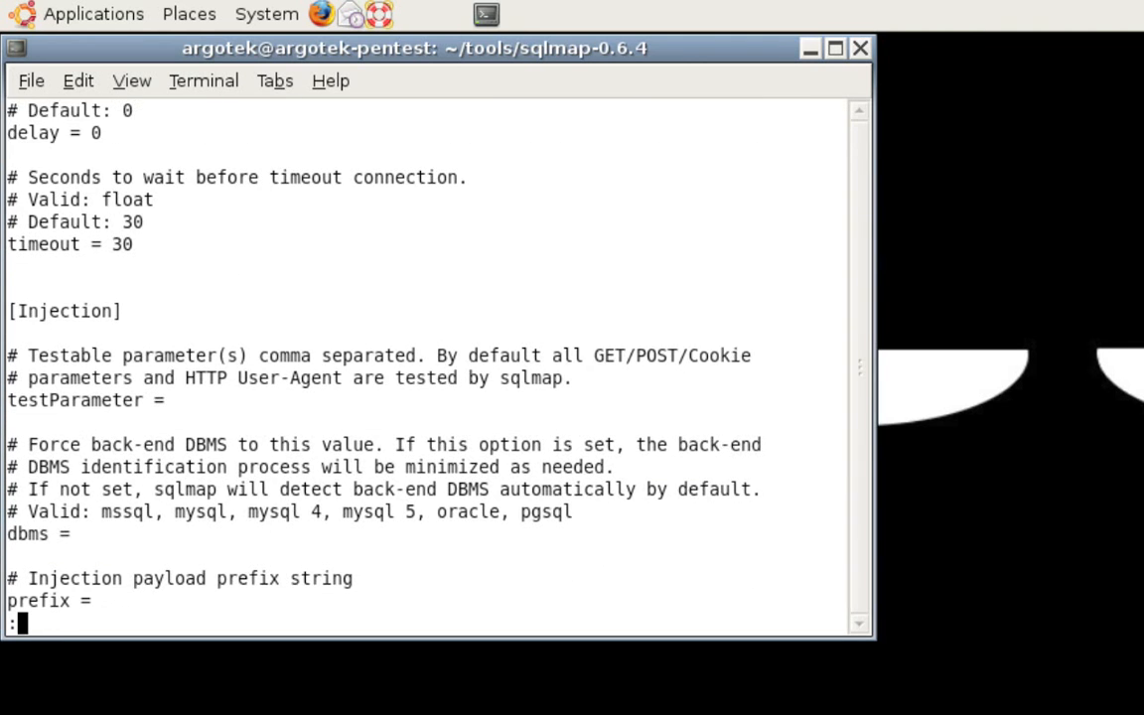
pyautogui.scroll(-3)
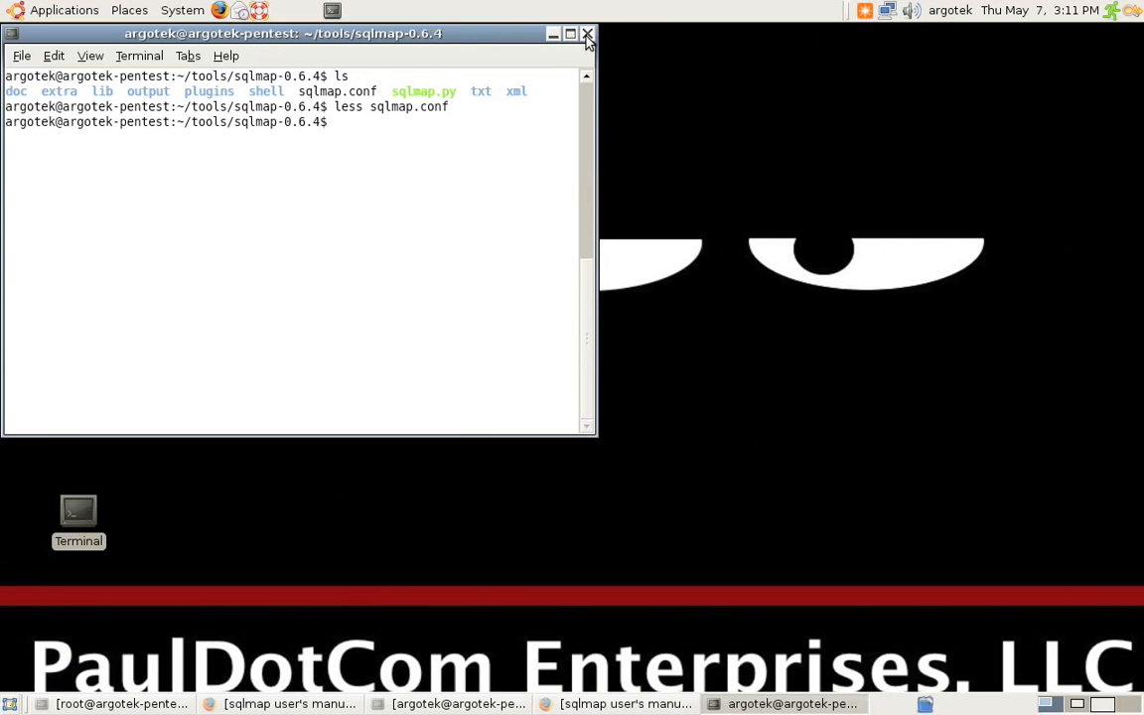
pyautogui.click(588, 31)
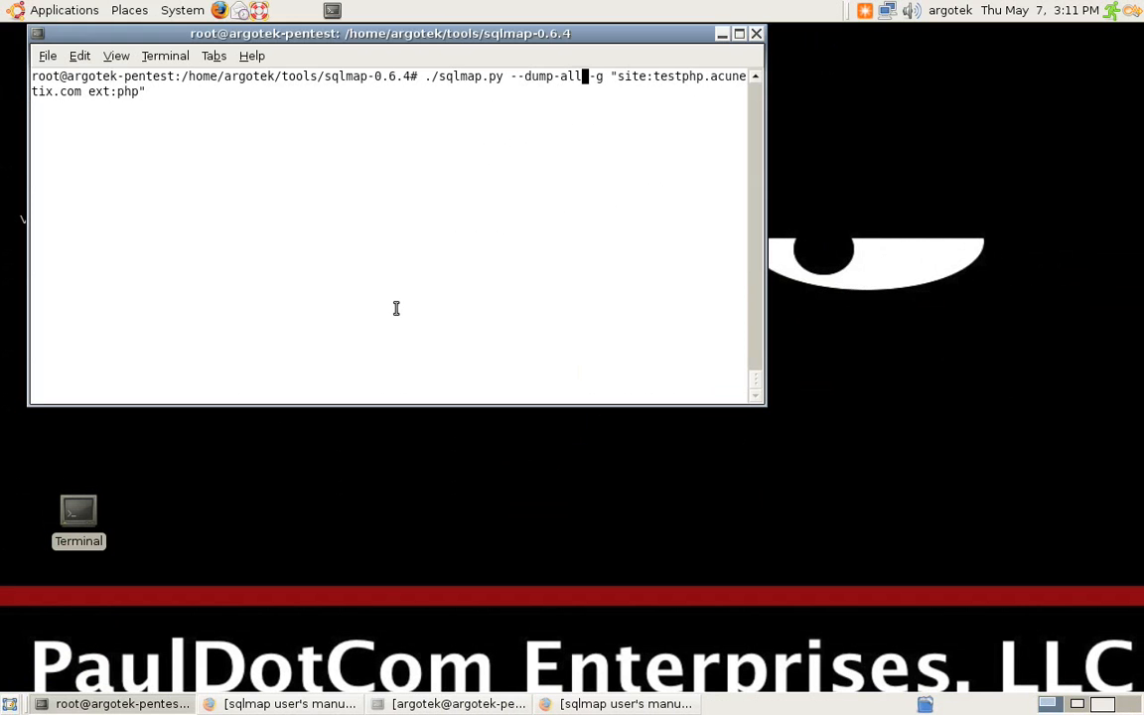
pyautogui.moveTo(646, 312)
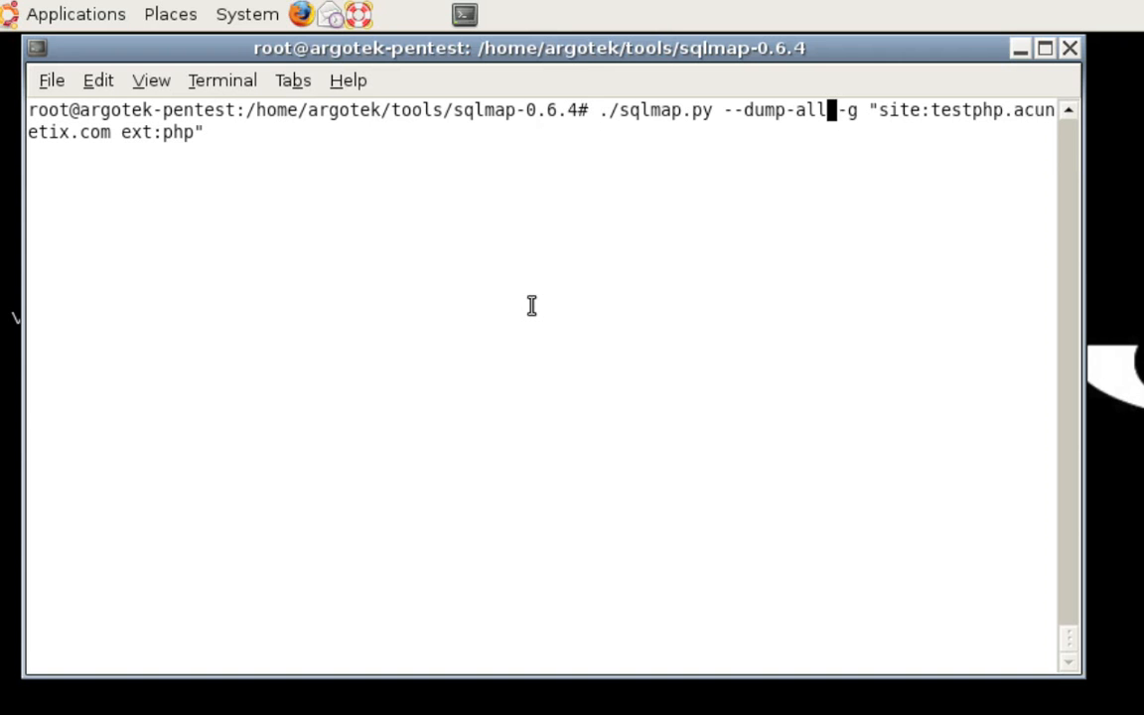
# - Run the sqlmap Google-dork scan and answer y to test the first two found URLs
pyautogui.press('Return')
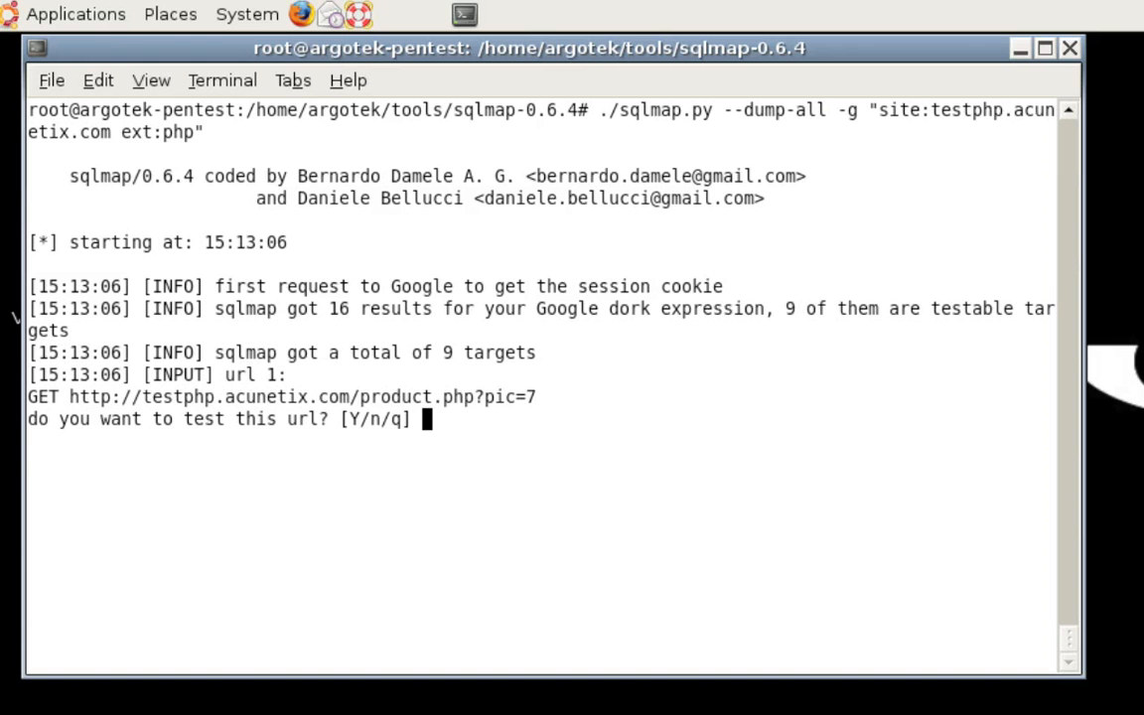
pyautogui.write('y')
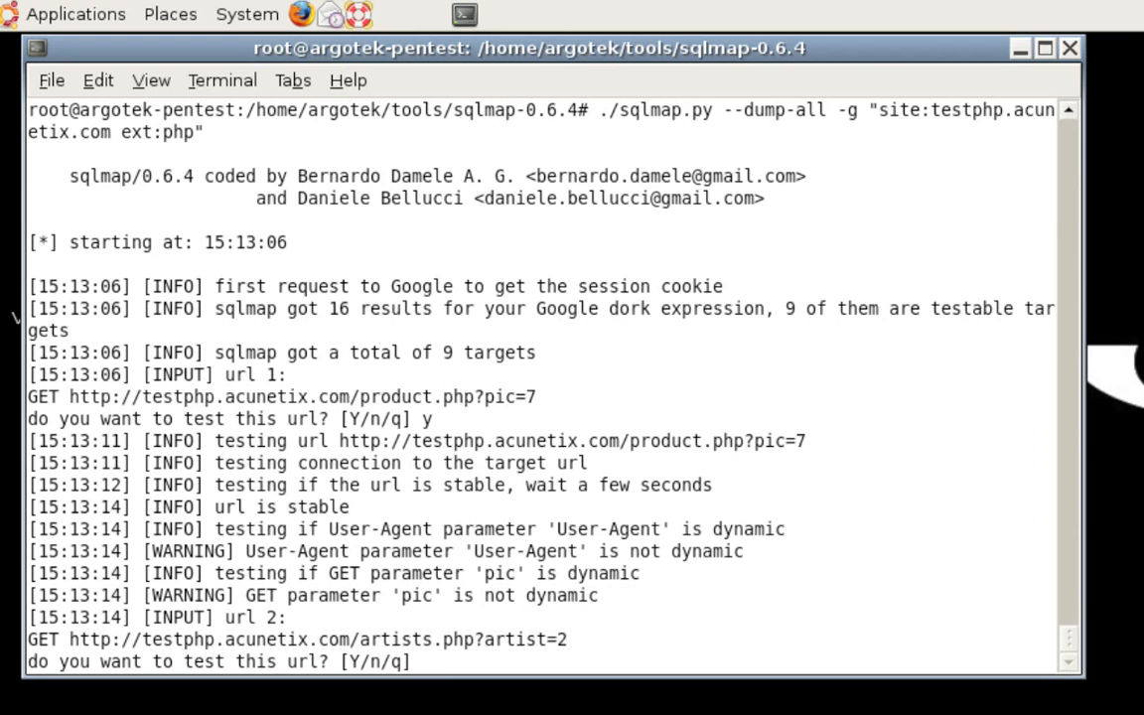
pyautogui.write('y')
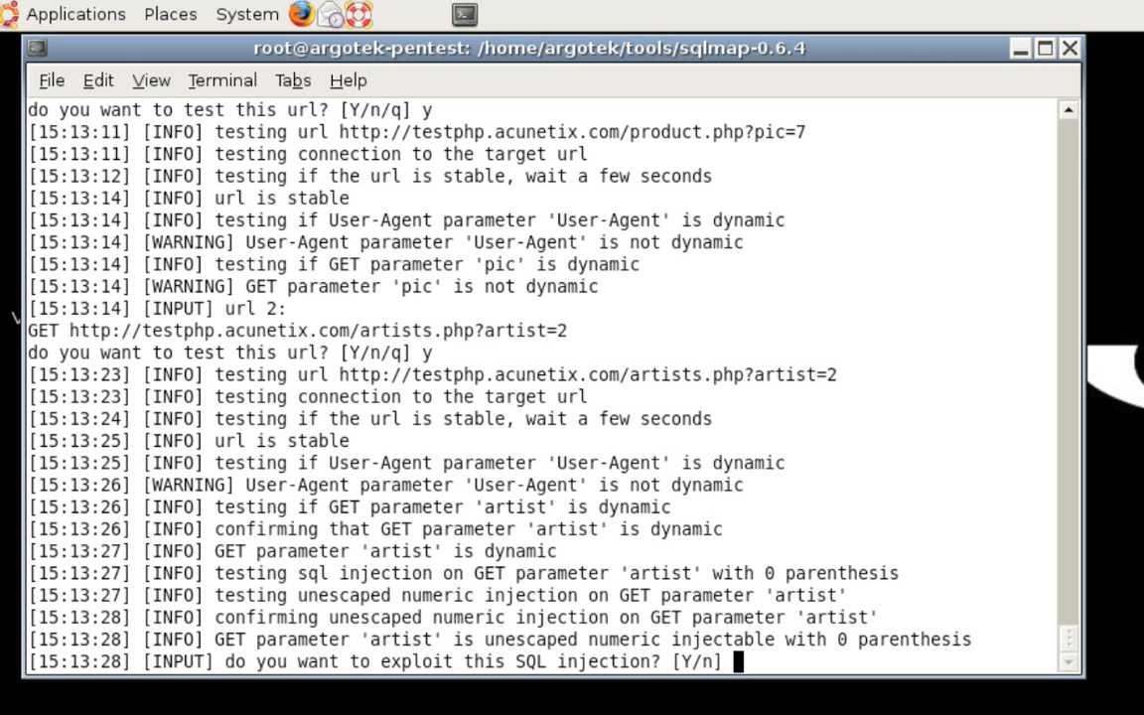
# - Answer y to exploit the artist injection so sqlmap fingerprints MySQL and counts databases
pyautogui.write('y')
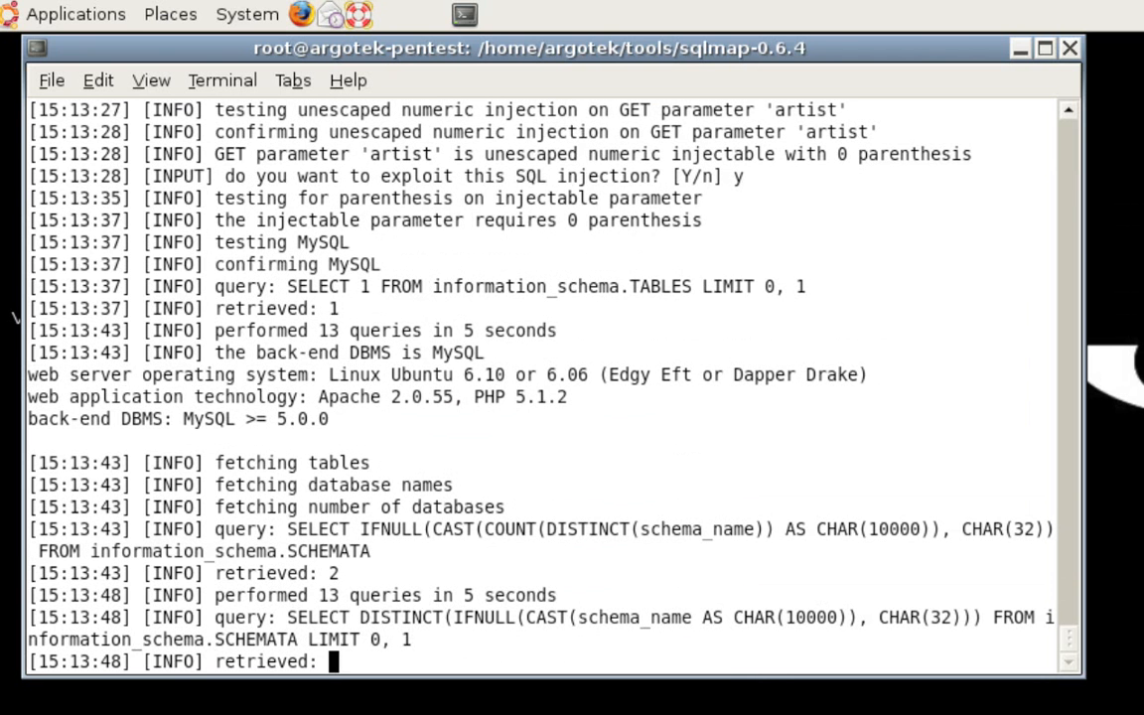
pyautogui.write('inf')
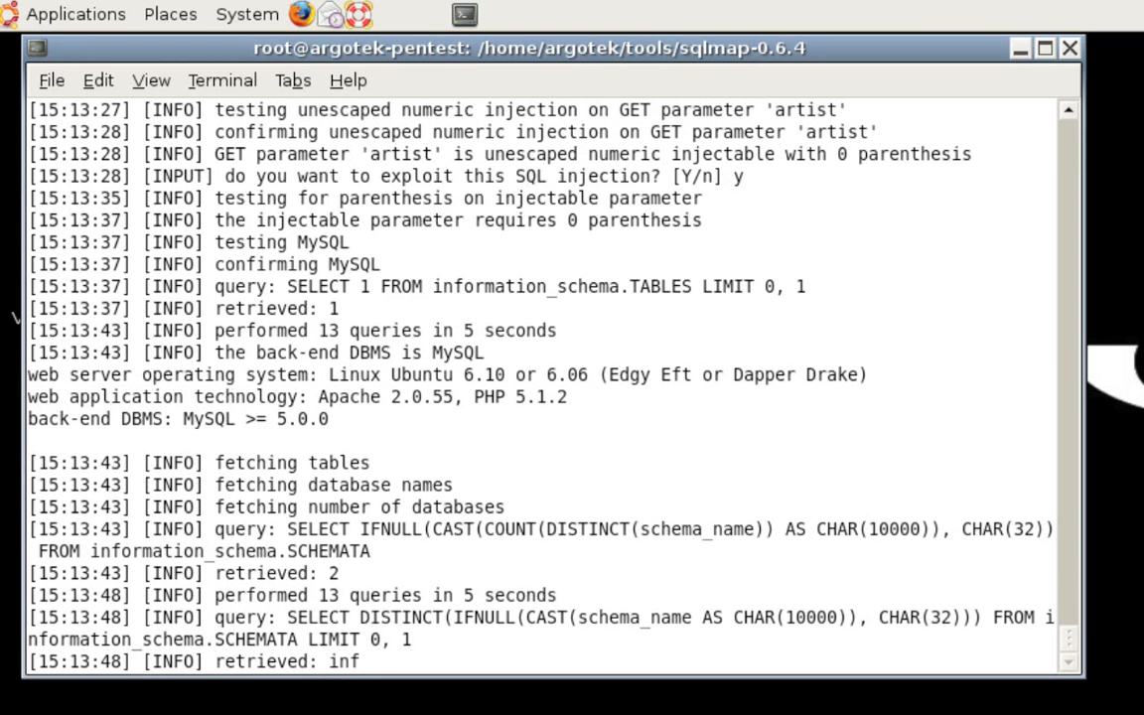
# - Let the blind dump retrieve information_schema and acuart and count 16 tables
pyautogui.write('ormation_schema')
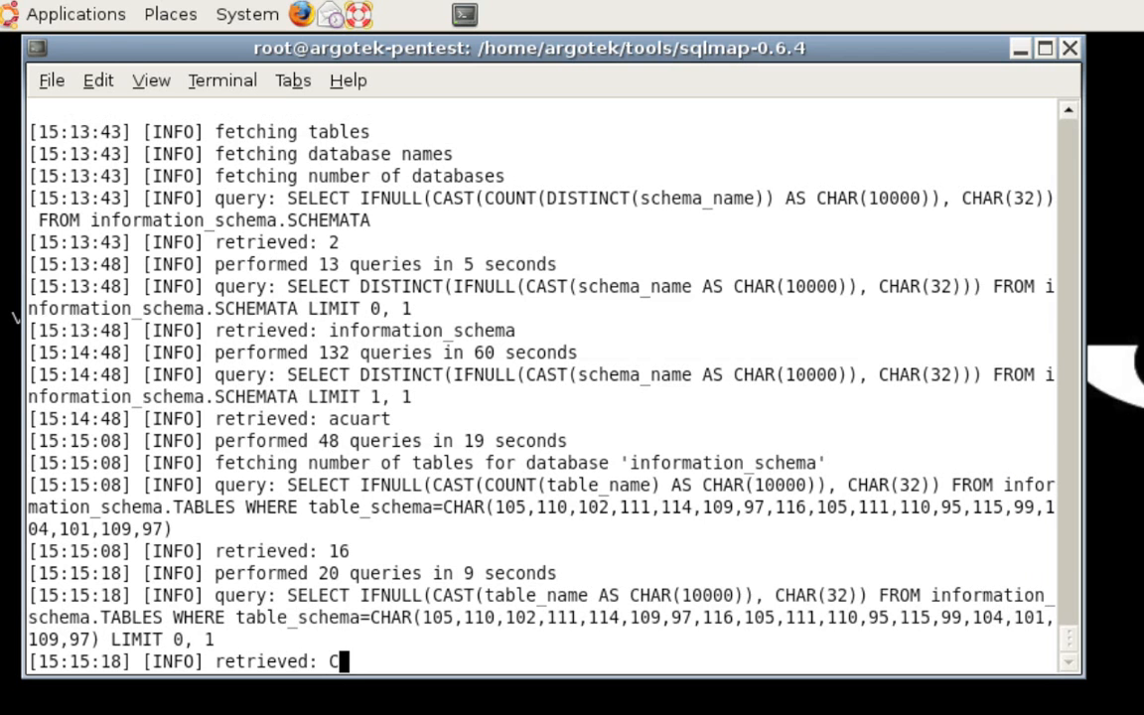
# - View the other terminal's testasp.acunetix.com scan at its showforum.asp exploit prompt
pyautogui.write('H')
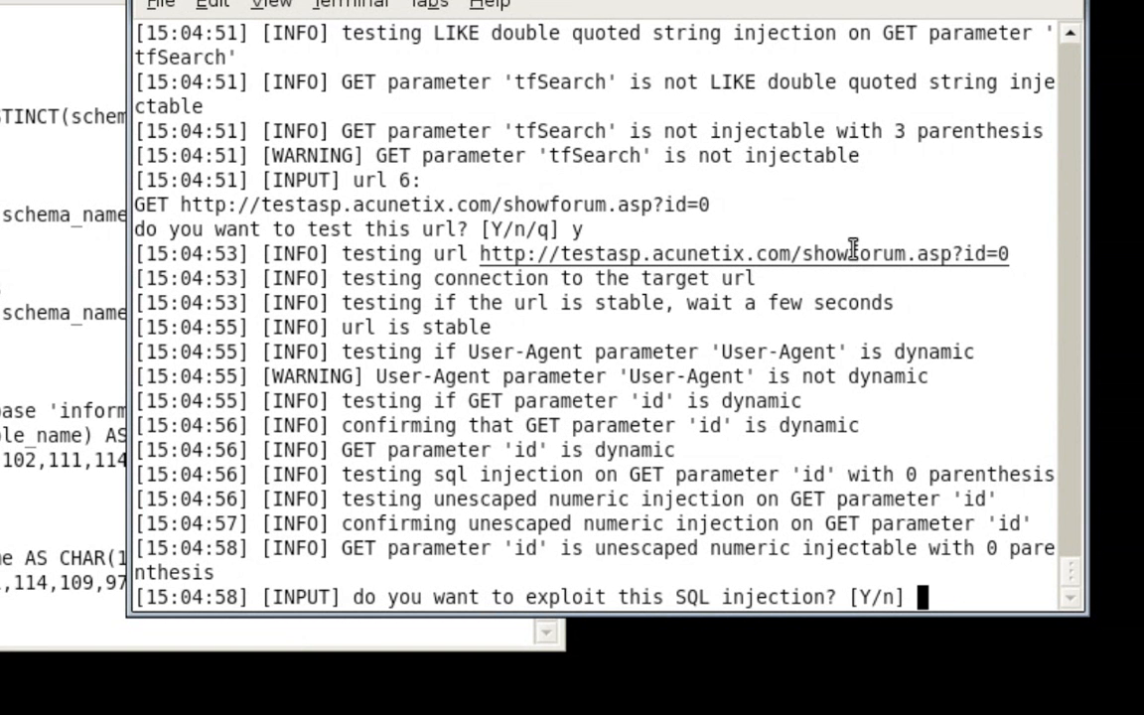
# - Rerun ./sqlmap.py --dump-all -g "site:testasp.acunetix.com ext:asp" and answer y to test Login.asp
pyautogui.write('y')
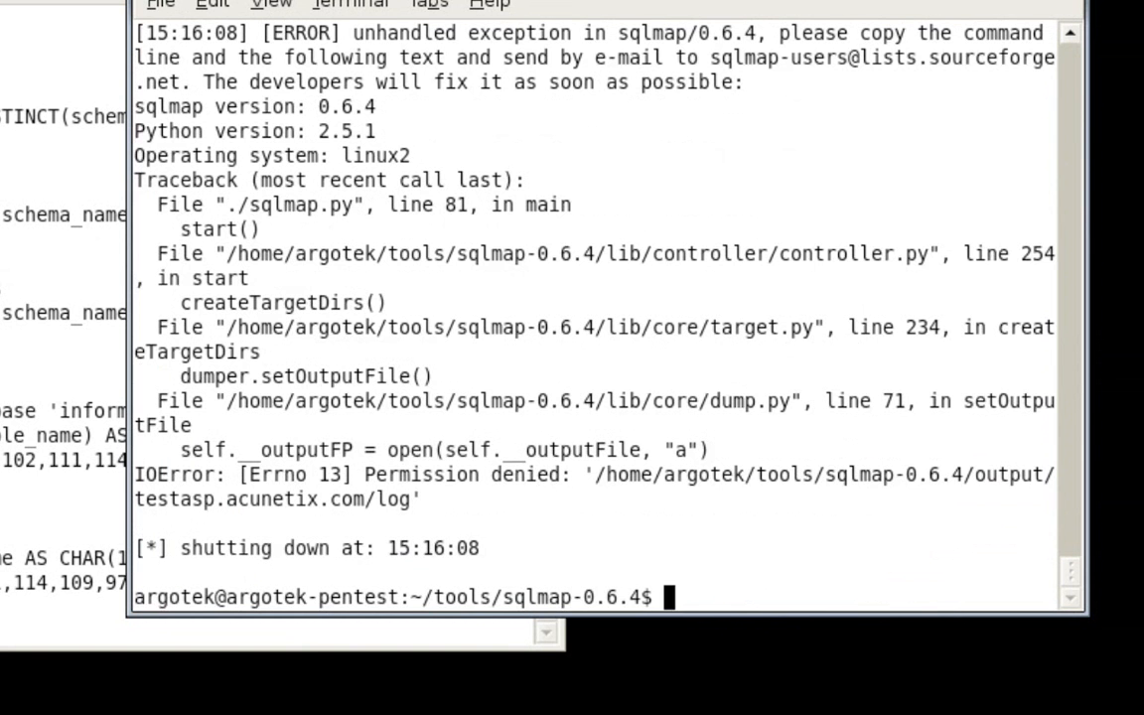
pyautogui.write('./sqlmap.py --dump-all -g "site:testasp.acunetix.com ext:asp"')
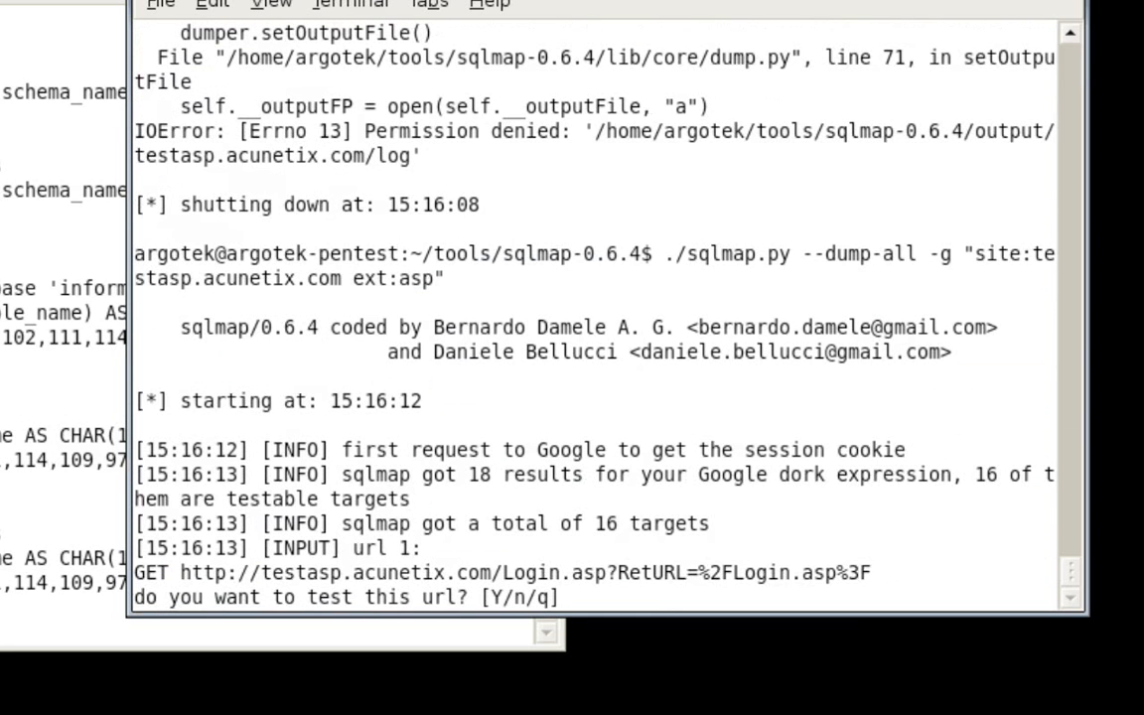
pyautogui.write('y')
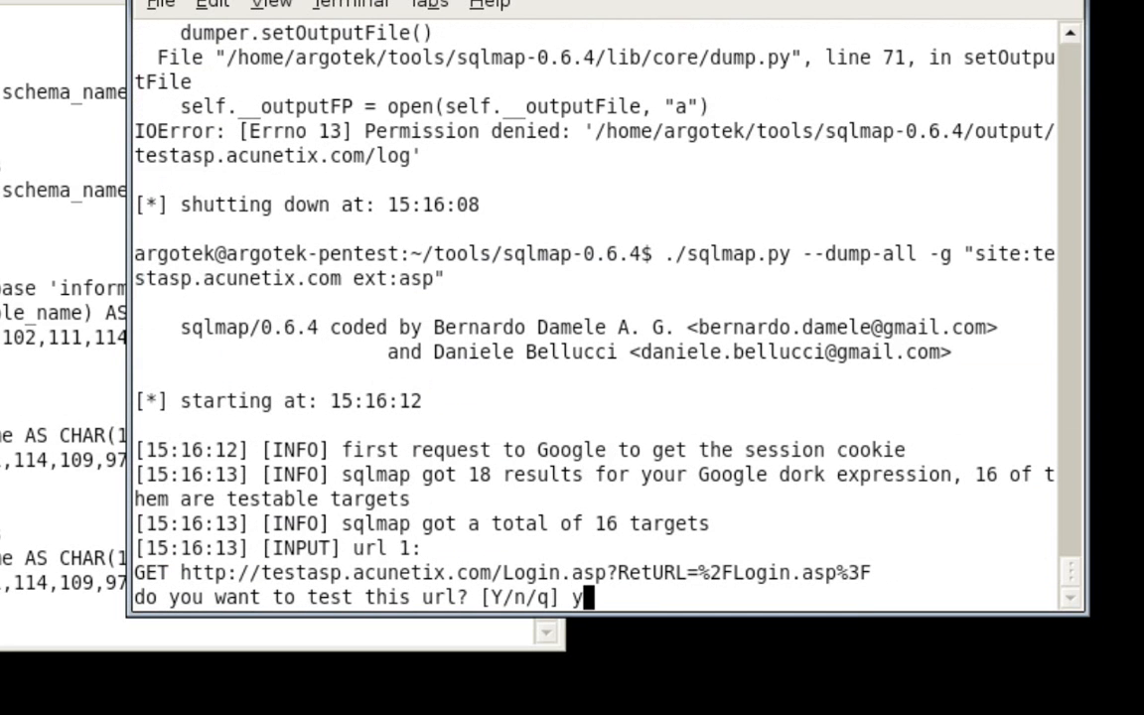
pyautogui.press('Return')
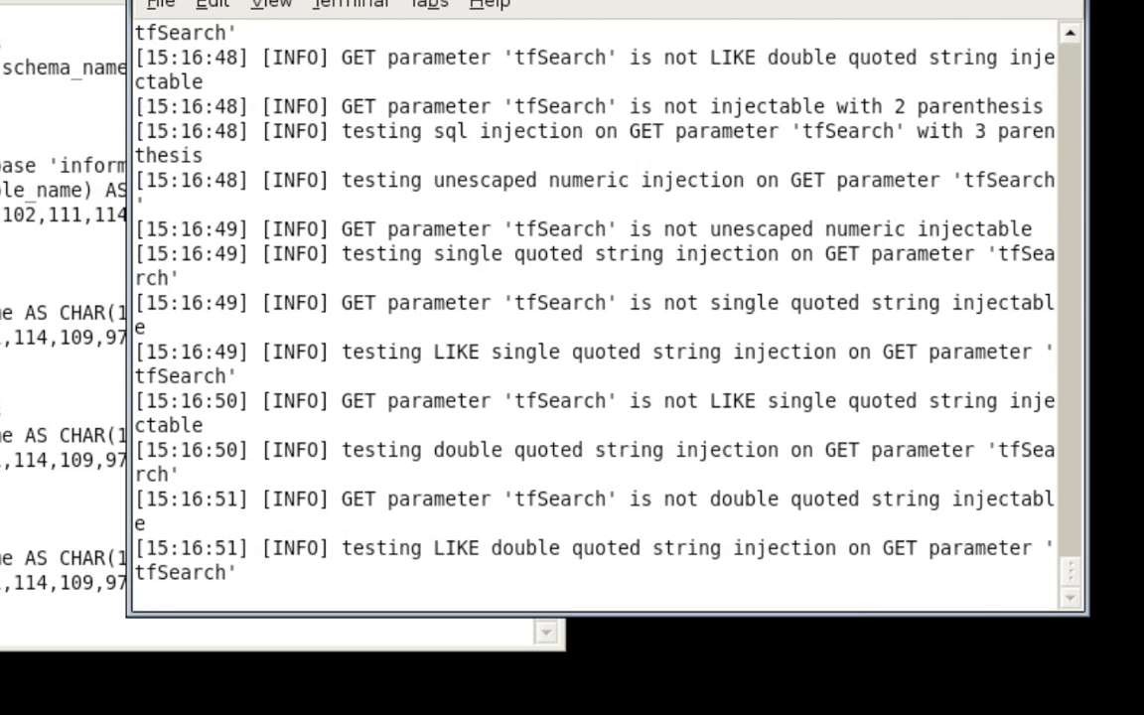
# - Answer y to test Search.asp (url 5), follow the tfSearch output, and accept the url 6 prompt
pyautogui.scroll(-3)
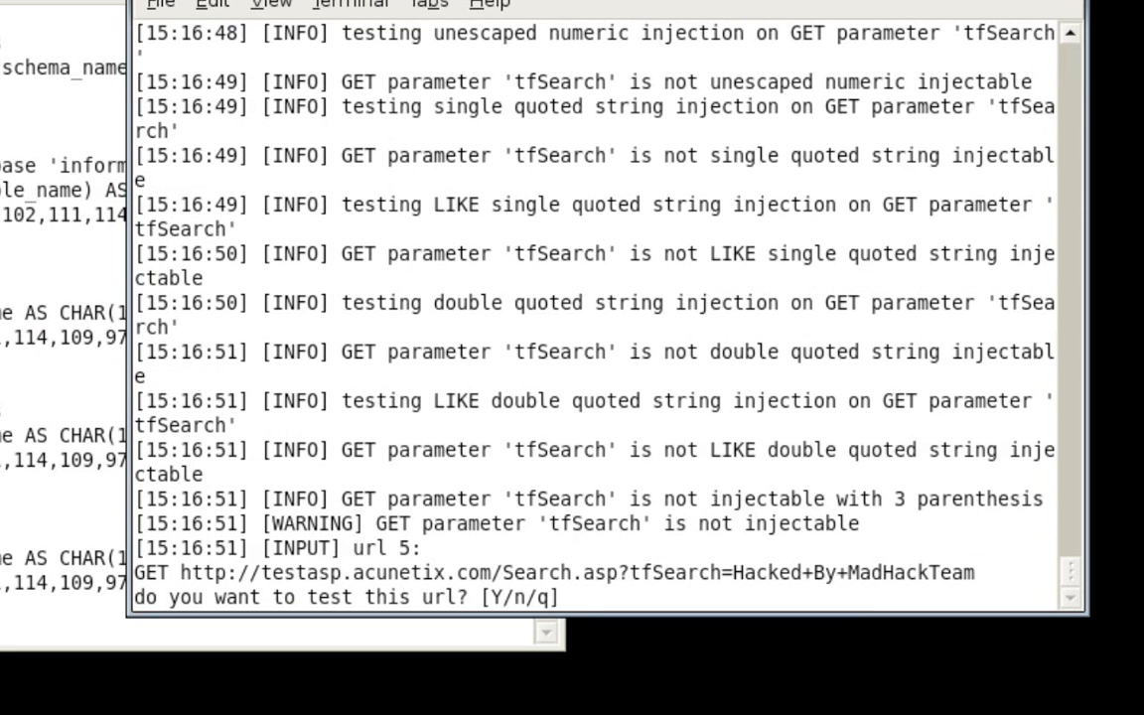
pyautogui.write('y')
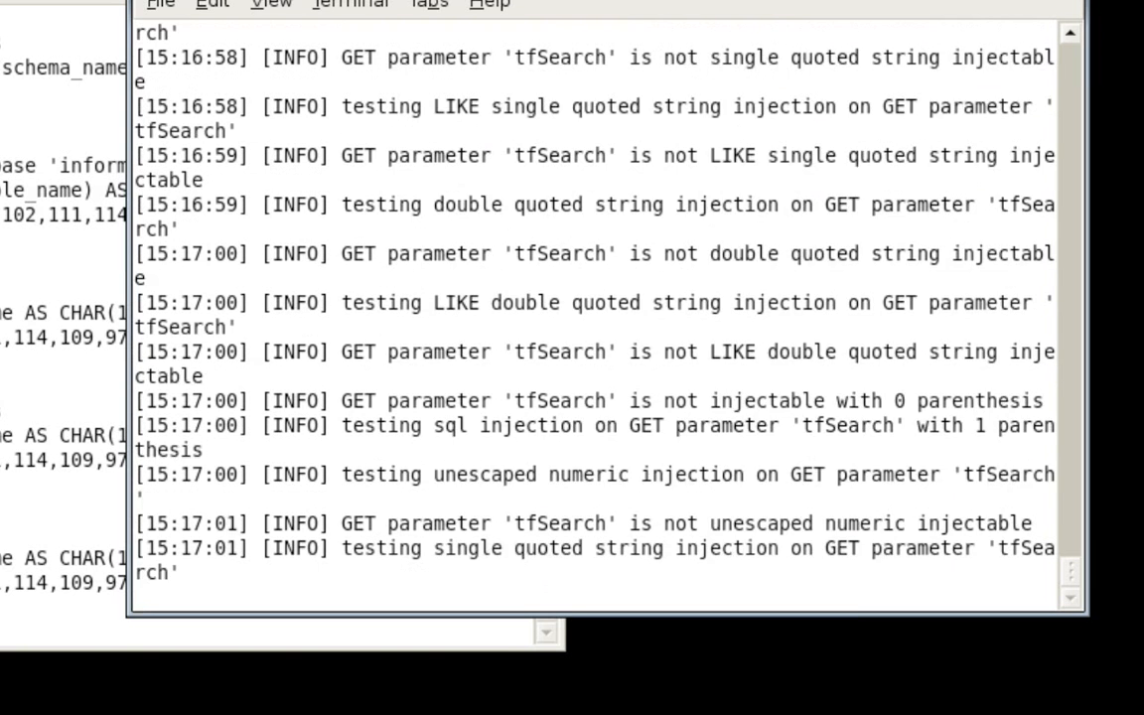
pyautogui.scroll(-3)
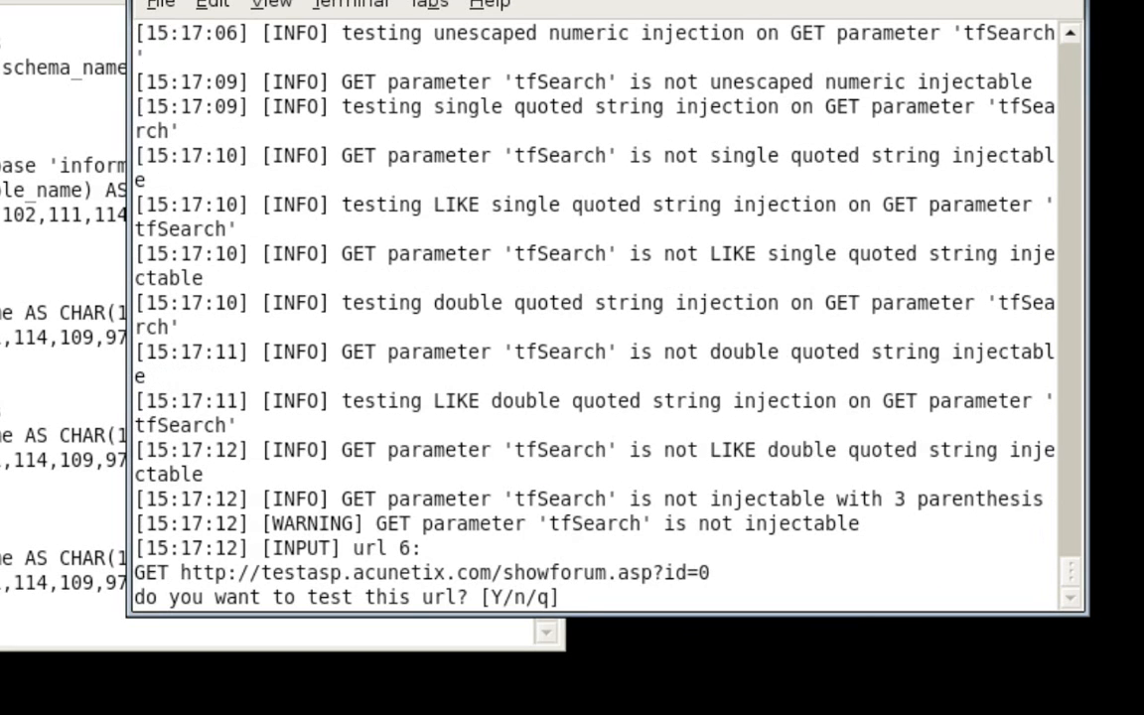
pyautogui.write('y')
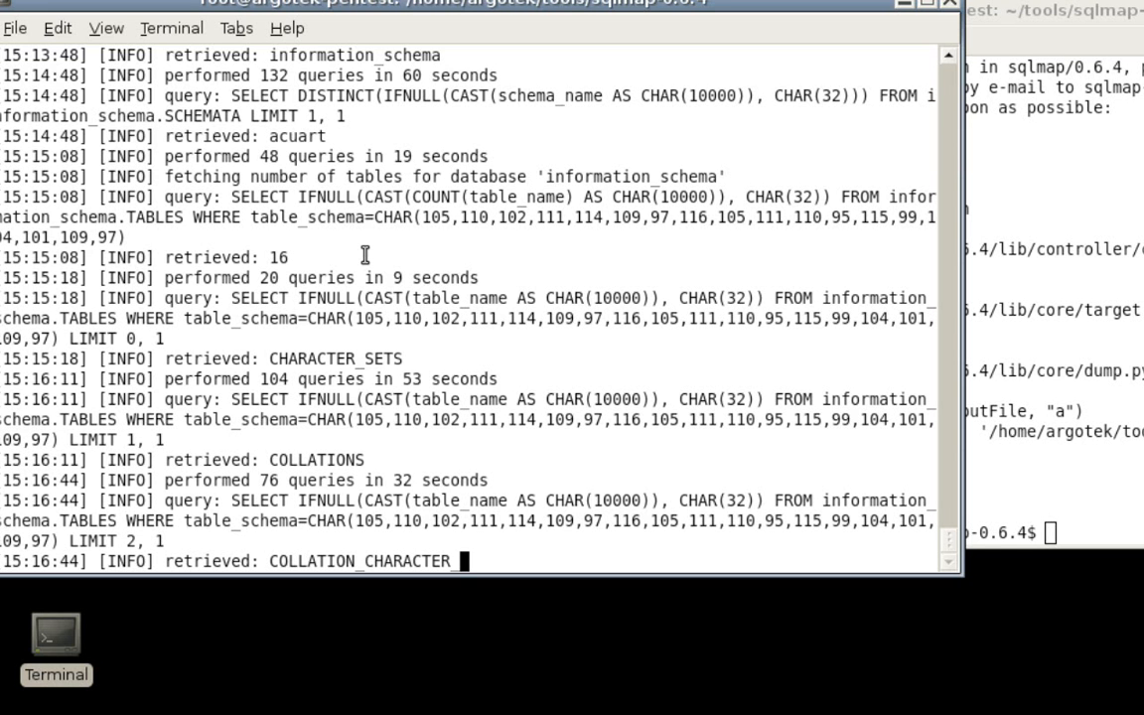
# - Watch the first terminal's dump retrieve information_schema table names past COLLATIONS
pyautogui.write('S')
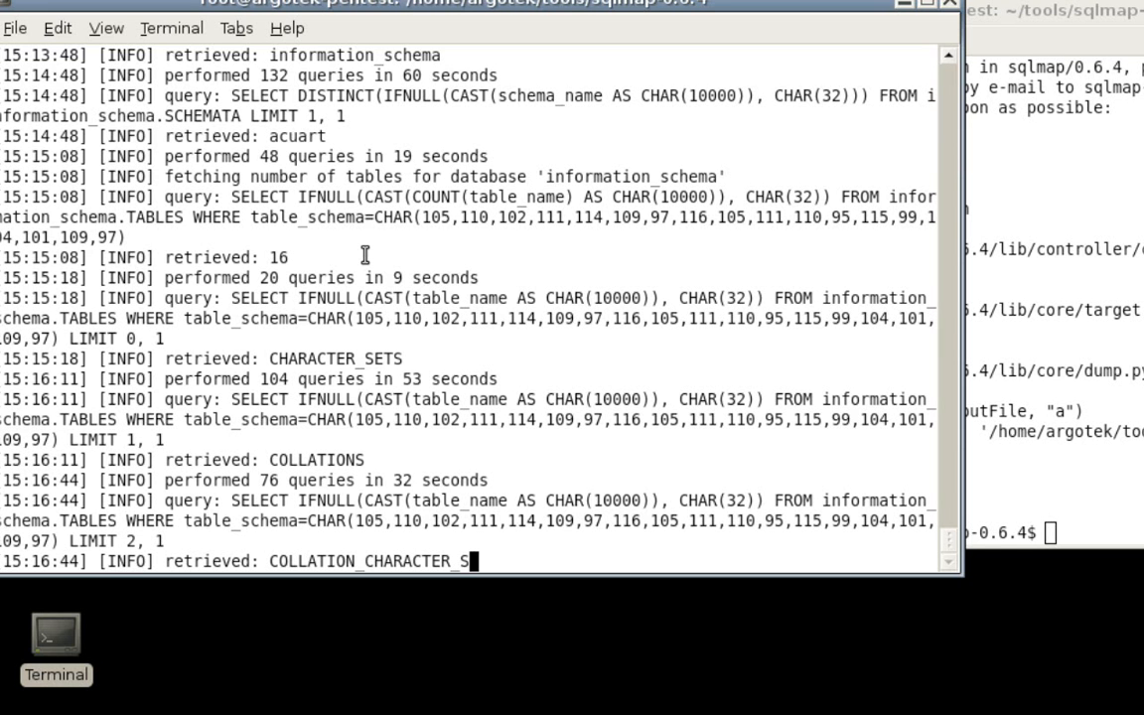